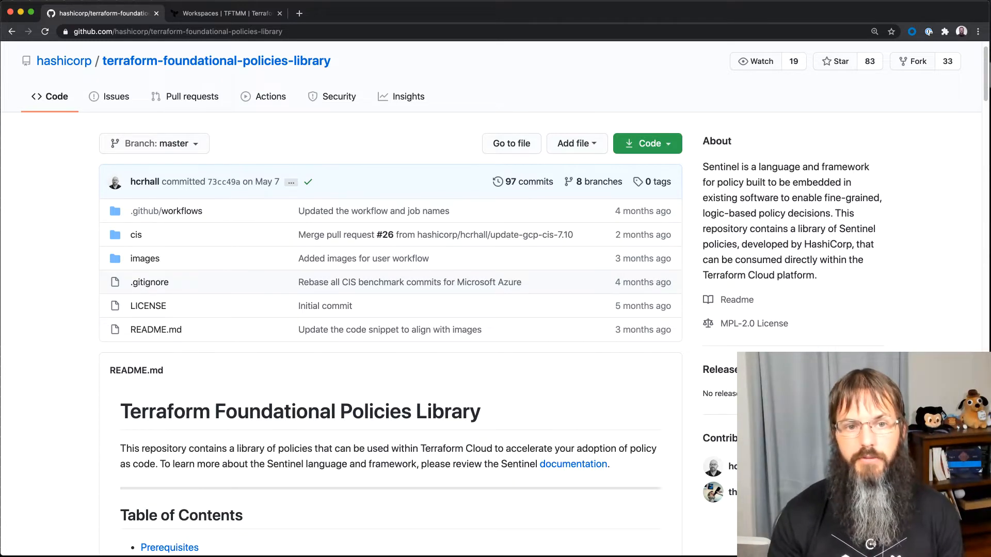
- Skim the Foundational Policies Library README, then switch to the Terraform Cloud workspaces list
{"action": "scroll", "scroll_direction": "down", "scroll_amount": 3}
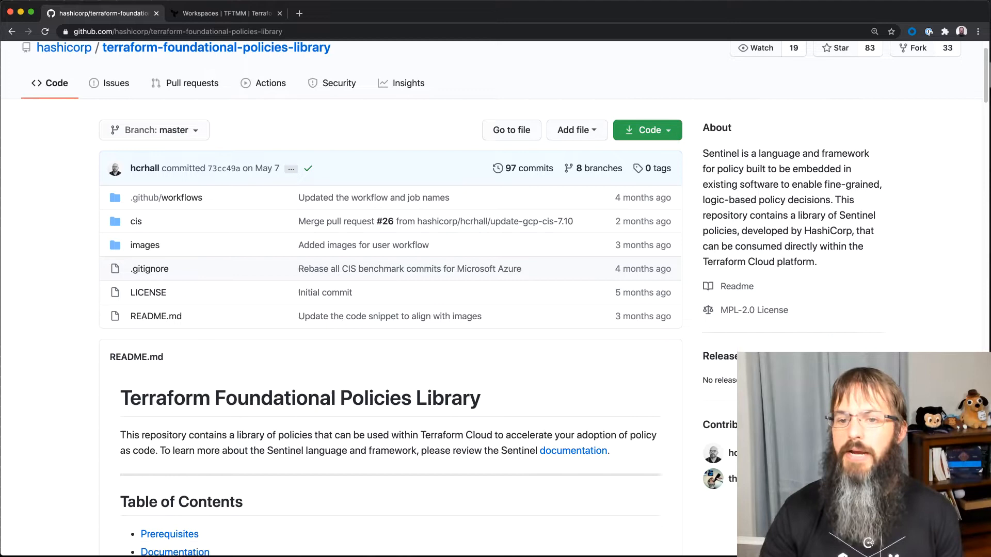
{"action": "scroll", "scroll_direction": "down", "scroll_amount": 3}
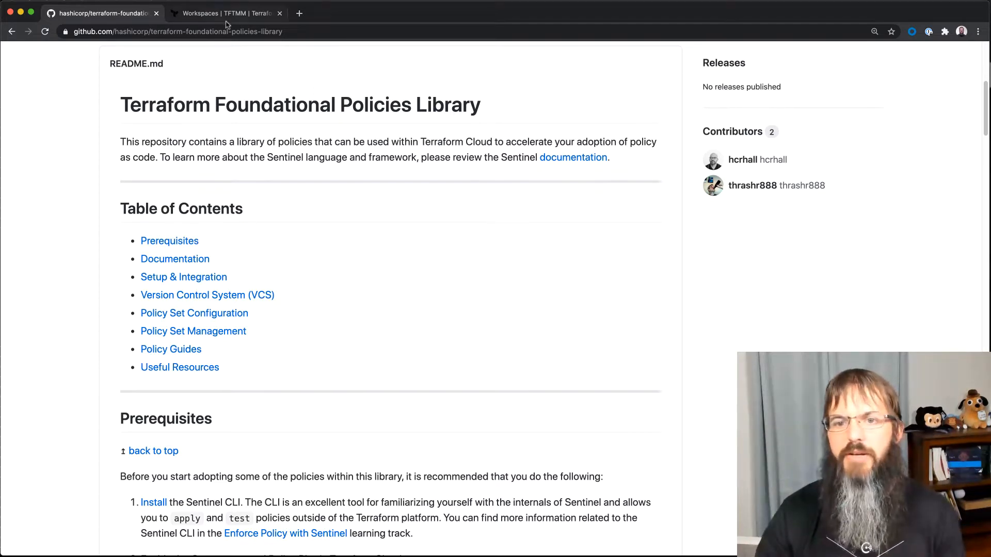
{"action": "left_click", "coordinate": [226, 12]}
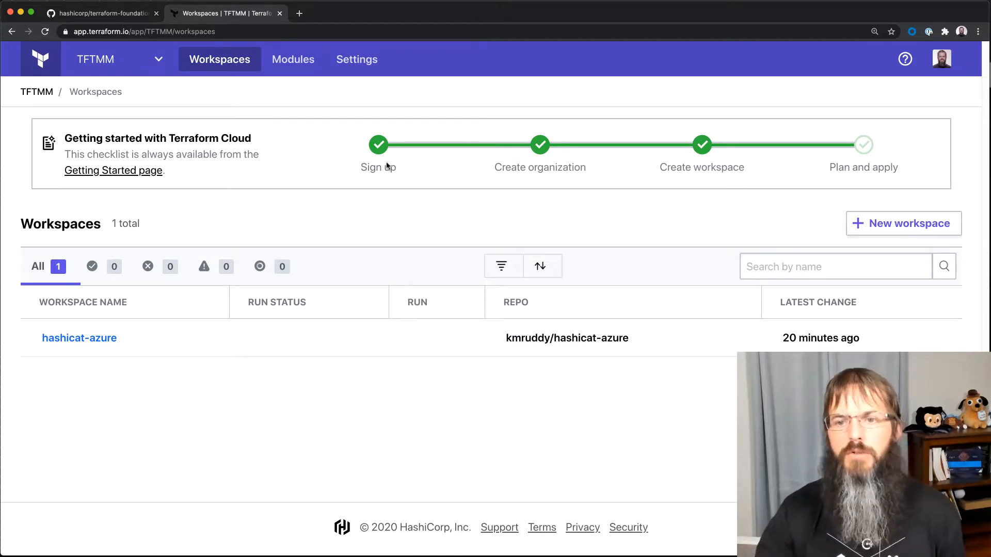
- Review HashiCat-Azure-Policy-Set under Policy Sets and open the foundational policies library in a new tab
{"action": "left_click", "coordinate": [356, 59]}
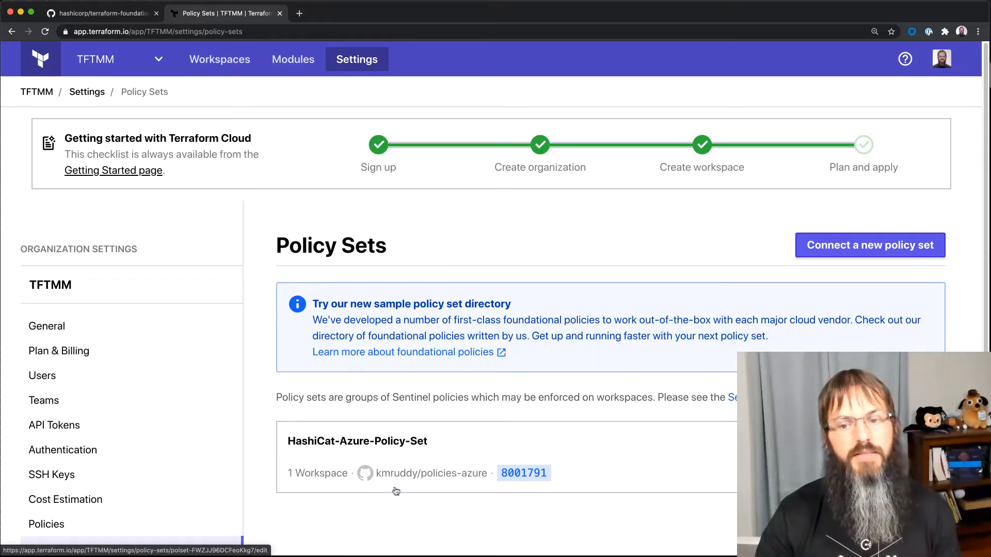
{"action": "scroll", "scroll_direction": "down", "scroll_amount": 3}
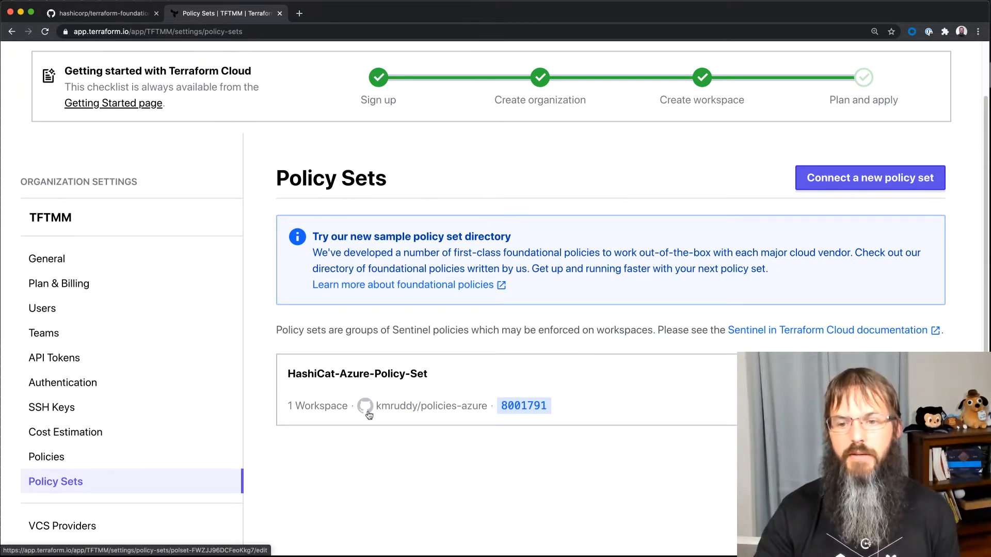
{"action": "mouse_move", "coordinate": [387, 292]}
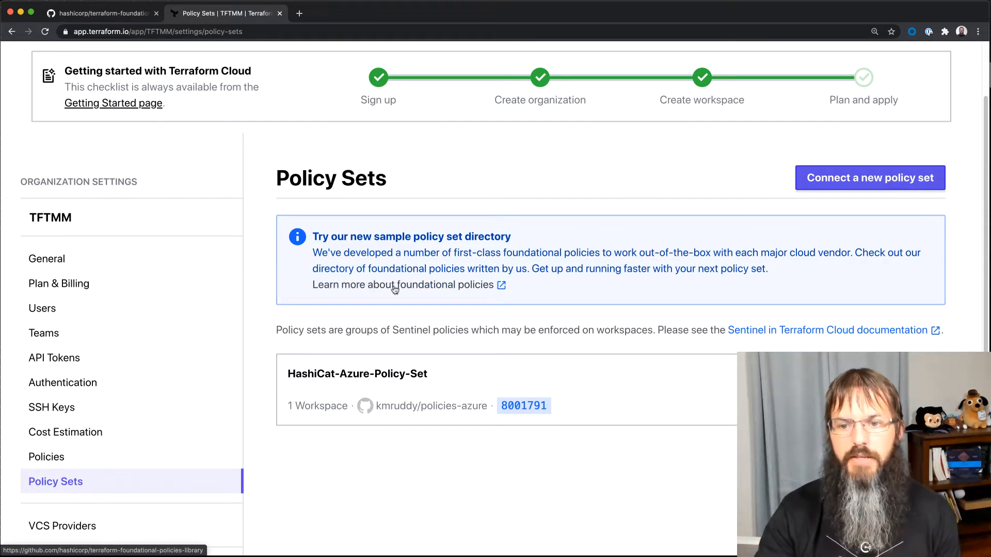
{"action": "left_click", "coordinate": [409, 13]}
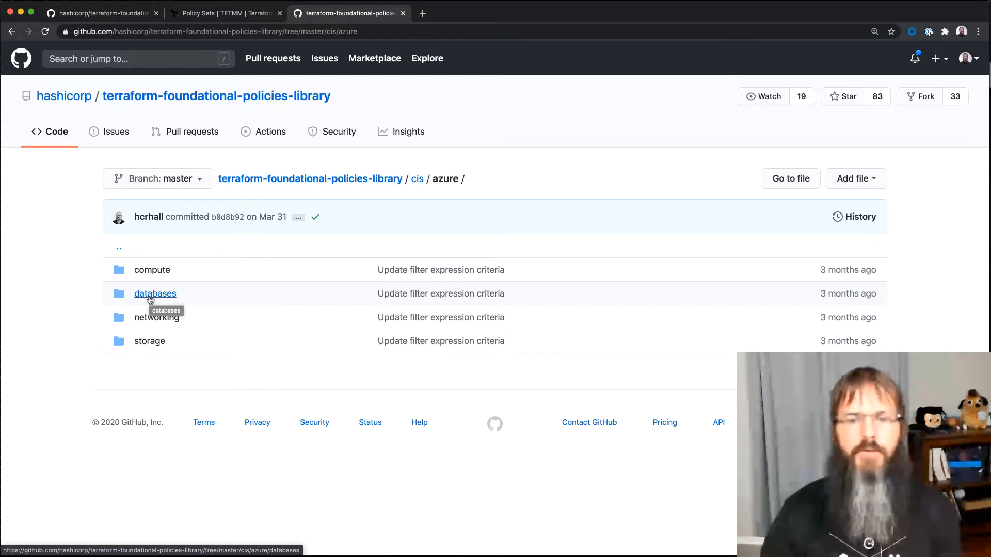
- Copy the CIS 7.1 managed disk encryption configuration block from the Azure compute policies README
{"action": "left_click", "coordinate": [152, 269]}
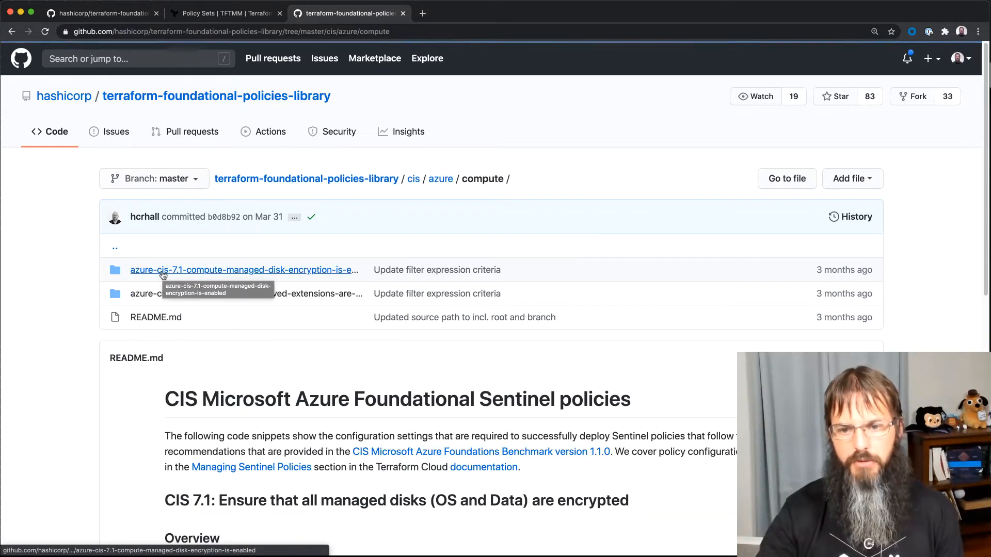
{"action": "scroll", "scroll_direction": "down", "scroll_amount": 3}
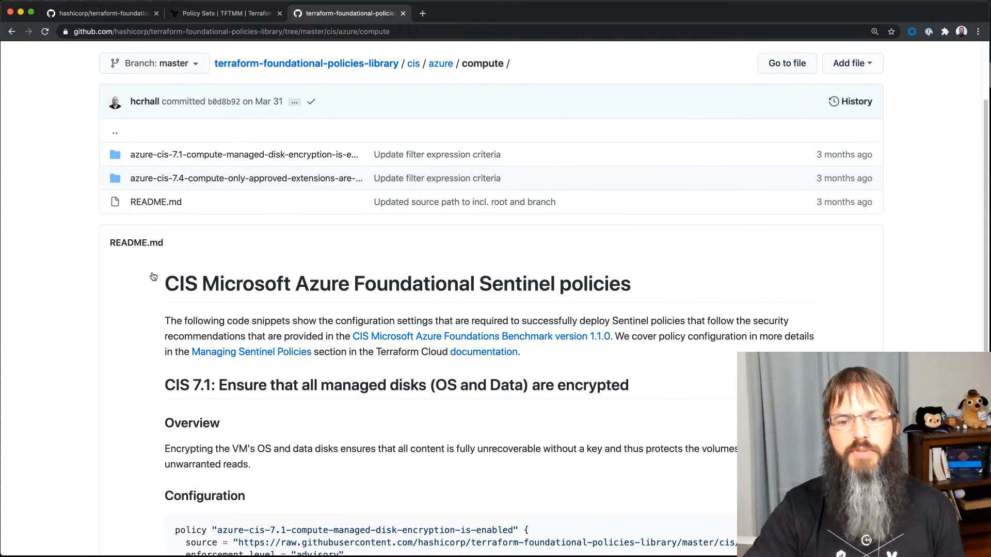
{"action": "scroll", "scroll_direction": "down", "scroll_amount": 3}
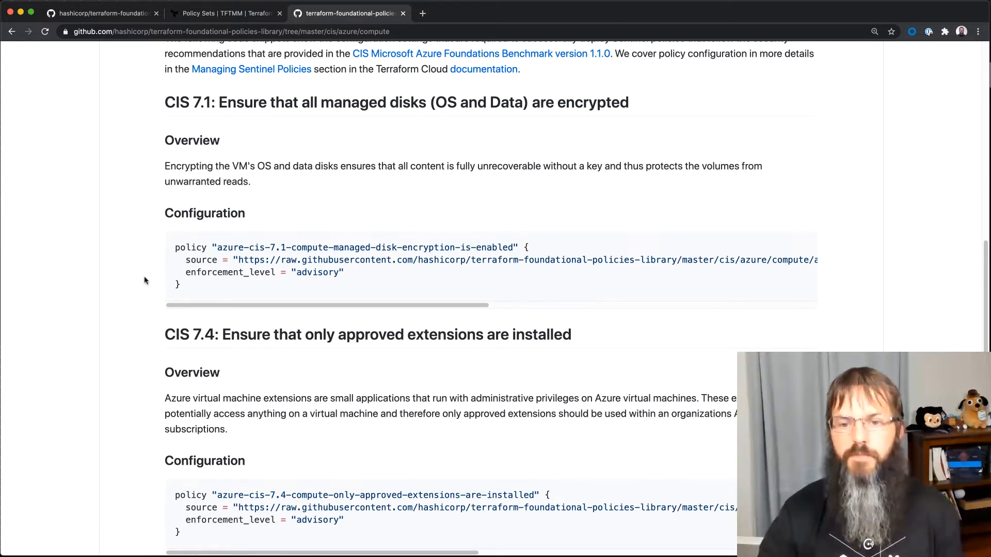
{"action": "scroll", "scroll_direction": "down", "scroll_amount": 3}
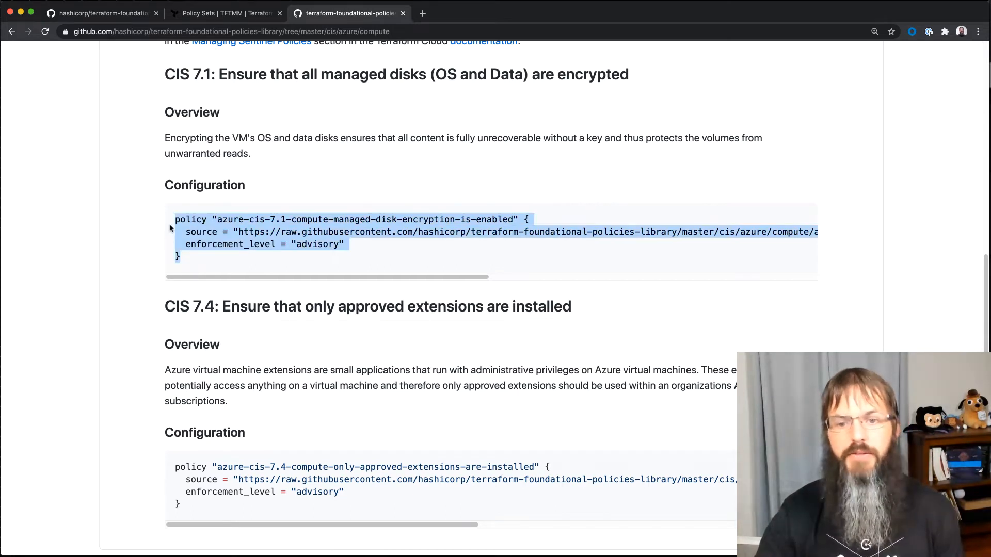
{"action": "right_click", "coordinate": [253, 237]}
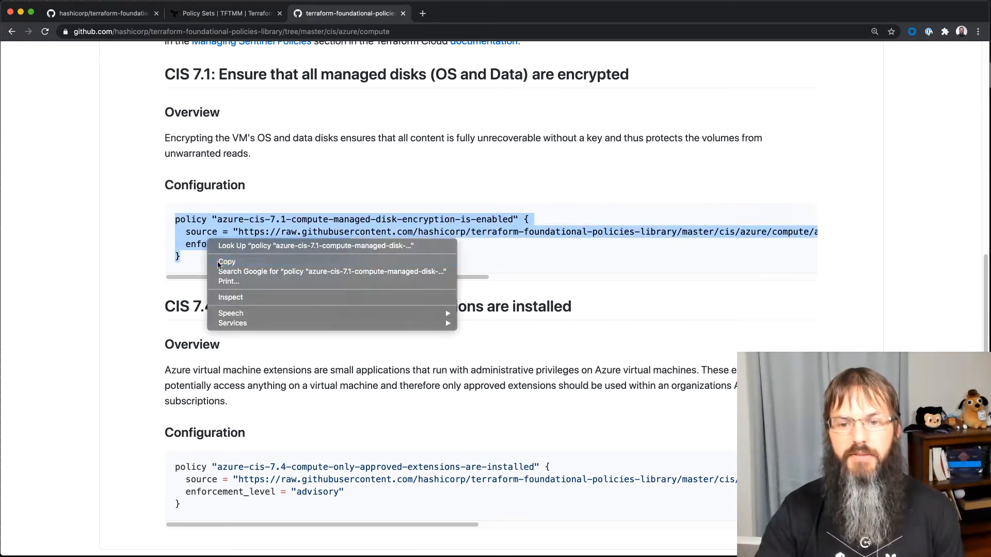
{"action": "left_click", "coordinate": [226, 262]}
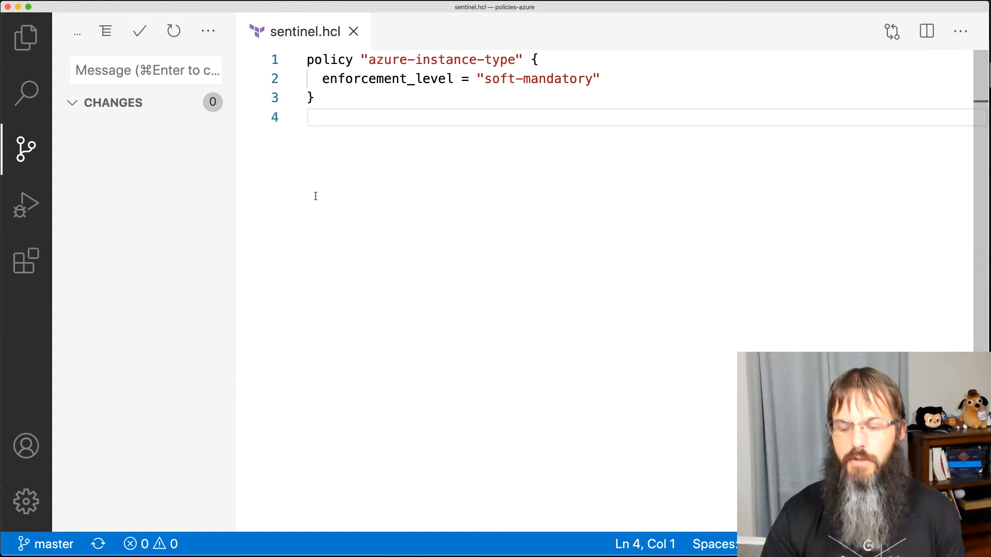
- Paste the CIS 7.1 policy into sentinel.hcl and change its enforcement level to hard-mandatory
{"action": "key", "text": "enter"}
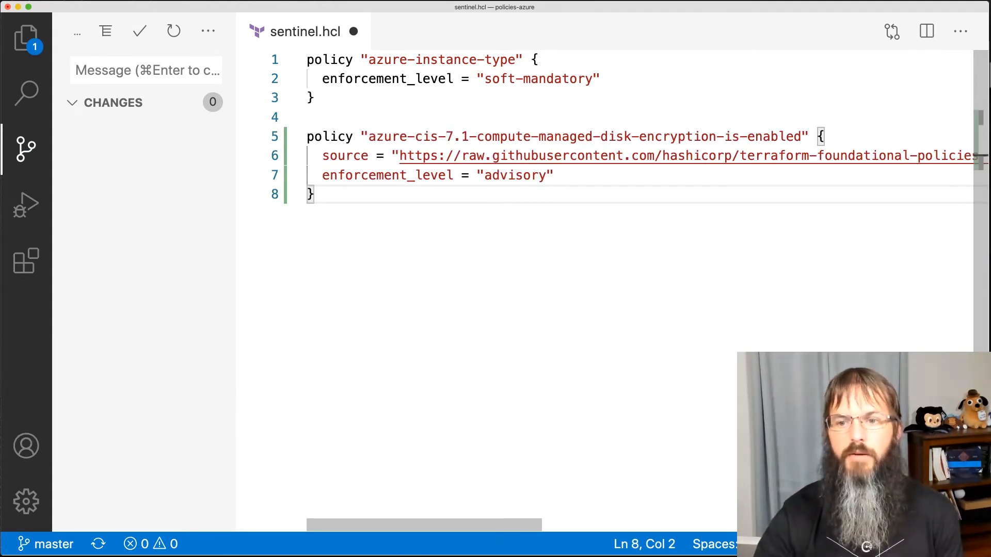
{"action": "double_click", "coordinate": [345, 155]}
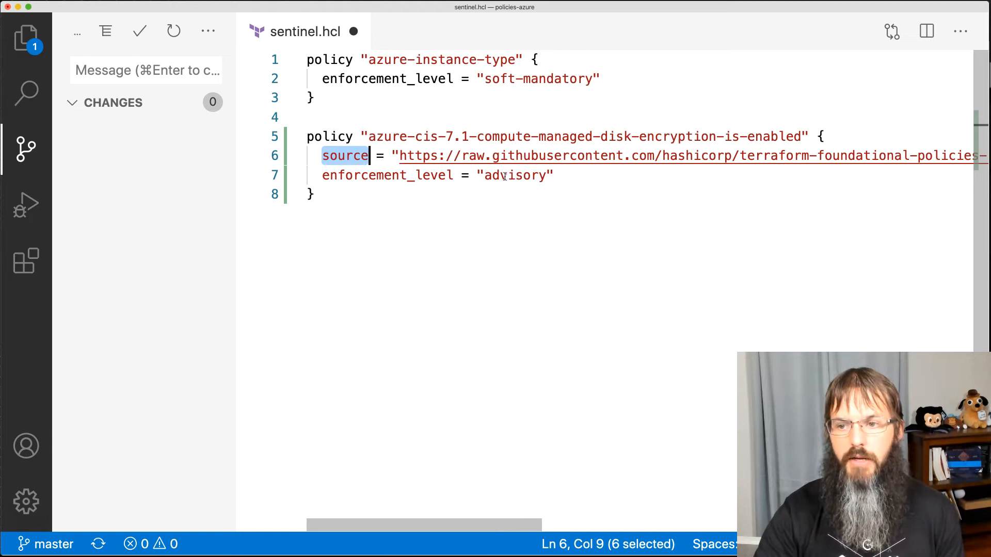
{"action": "double_click", "coordinate": [514, 176]}
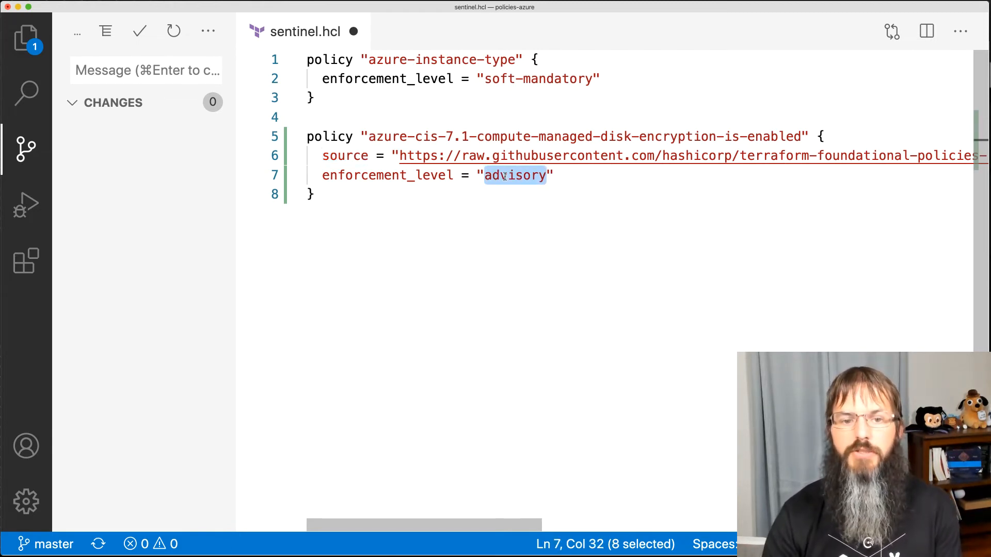
{"action": "type", "text": "ha"}
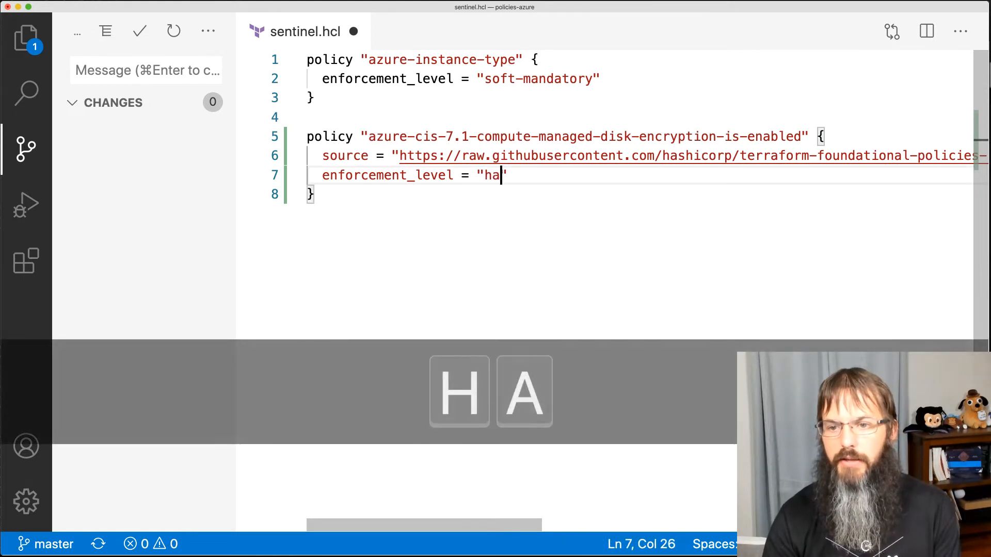
{"action": "type", "text": "rd-madatory"}
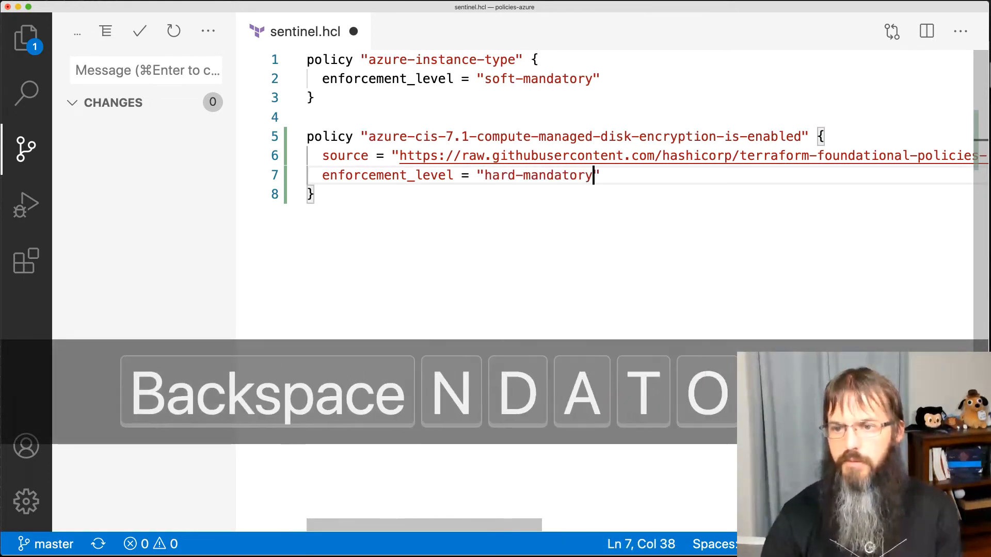
{"action": "key", "text": "Enter"}
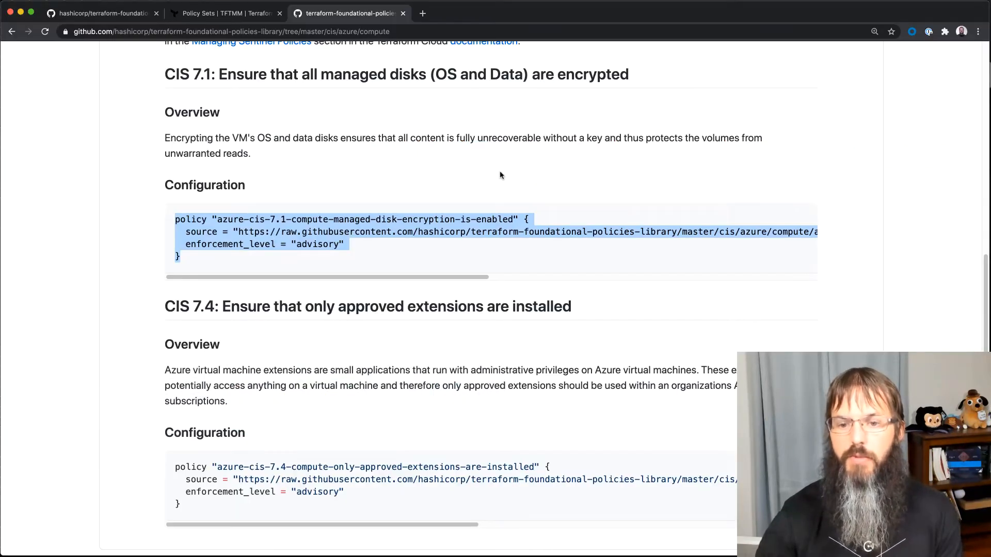
- Paste the CIS 7.4 approved-extensions policy block into sentinel.hcl at advisory level
{"action": "scroll", "scroll_direction": "down", "scroll_amount": 3}
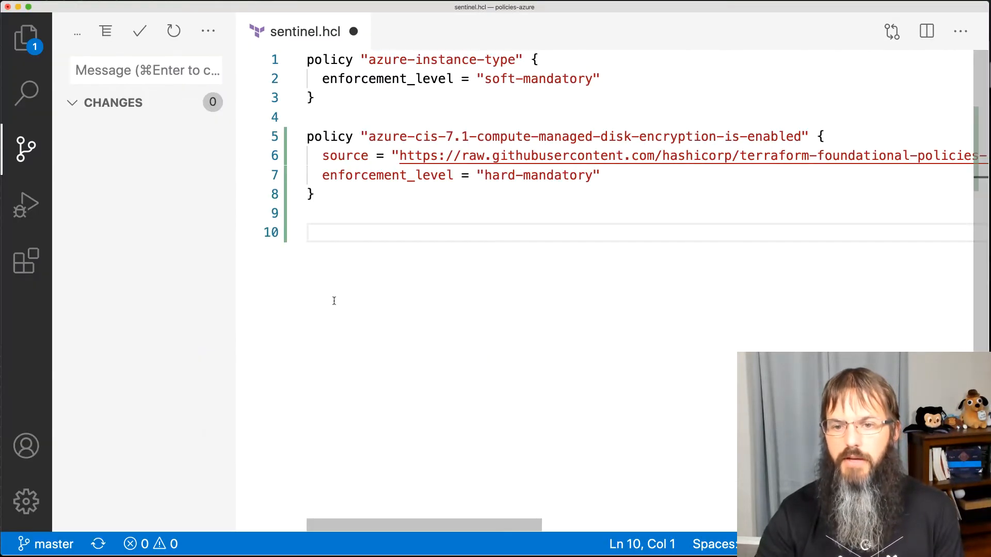
{"action": "key", "text": "cmd+v"}
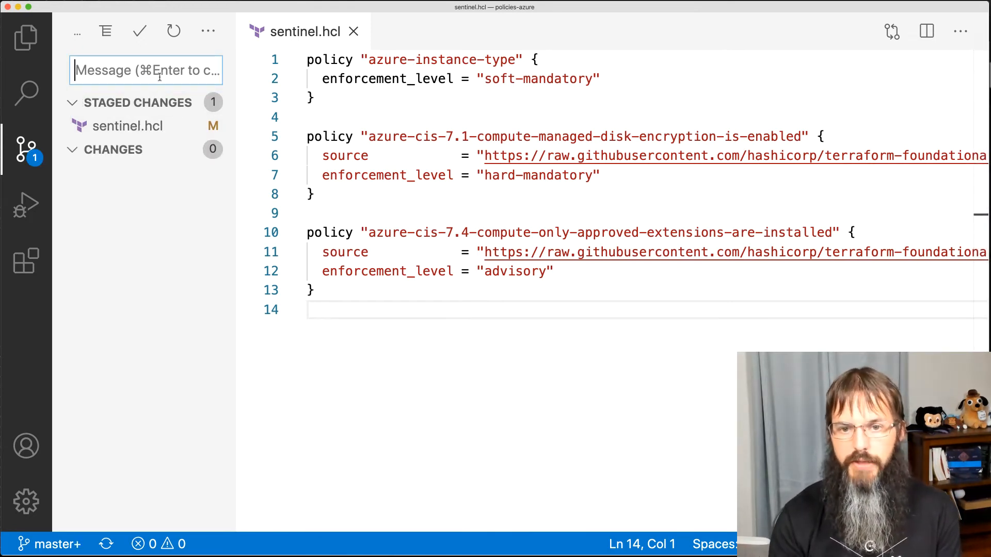
- Commit sentinel.hcl as 'adding foundational policies' and push it to the remote
{"action": "type", "text": "adding foundational policies"}
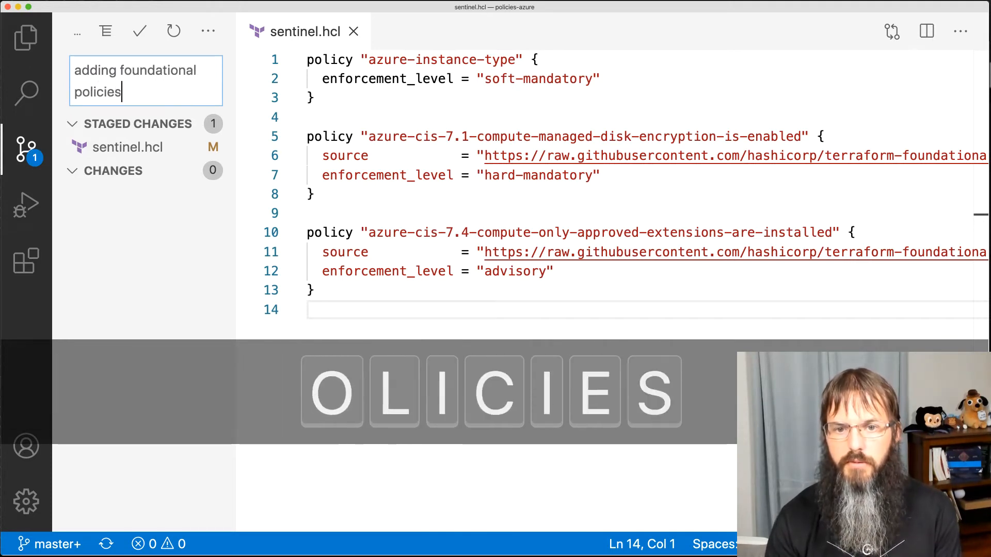
{"action": "left_click", "coordinate": [138, 31]}
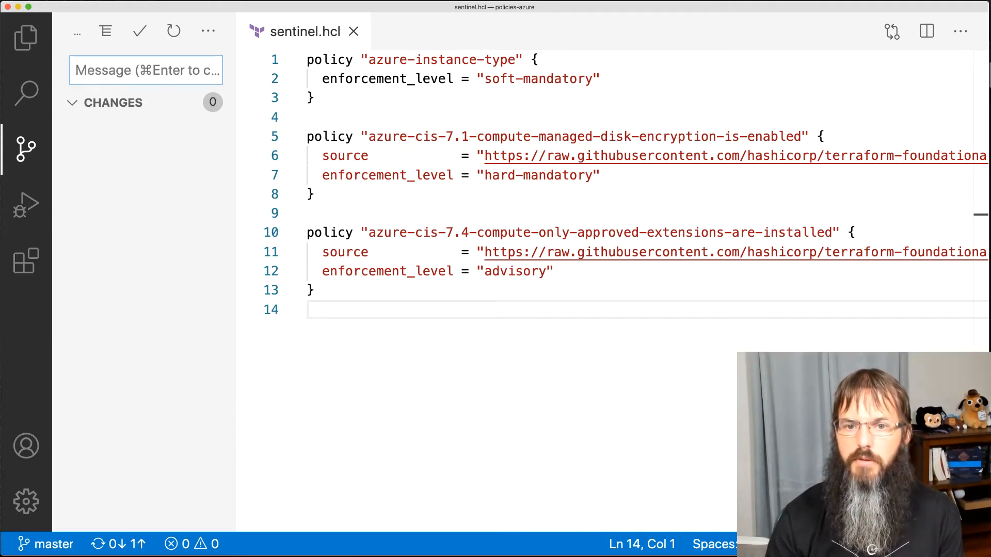
{"action": "left_click", "coordinate": [212, 31]}
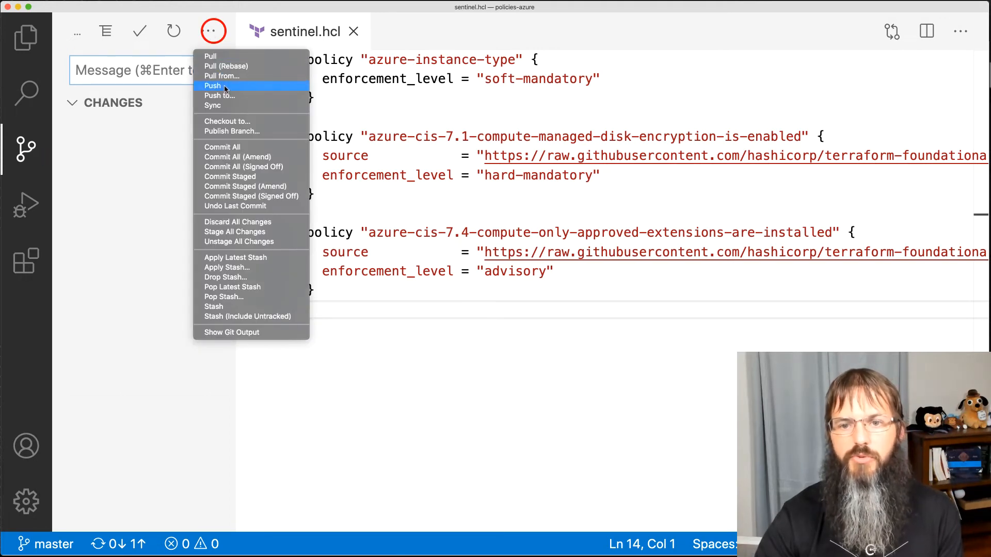
{"action": "left_click", "coordinate": [213, 85]}
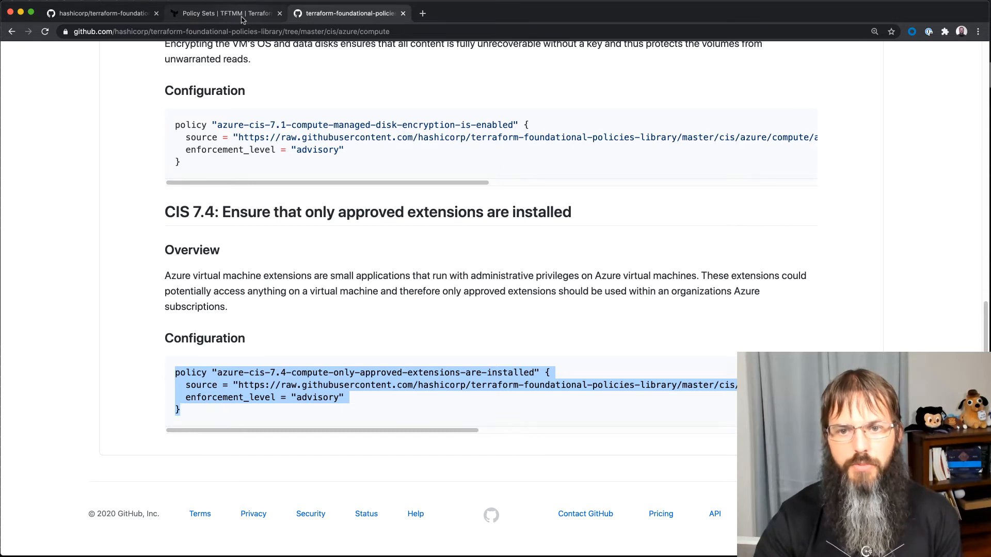
- Queue a new plan on the hashicat-azure workspace and follow it through planning to the policy check
{"action": "left_click", "coordinate": [221, 14]}
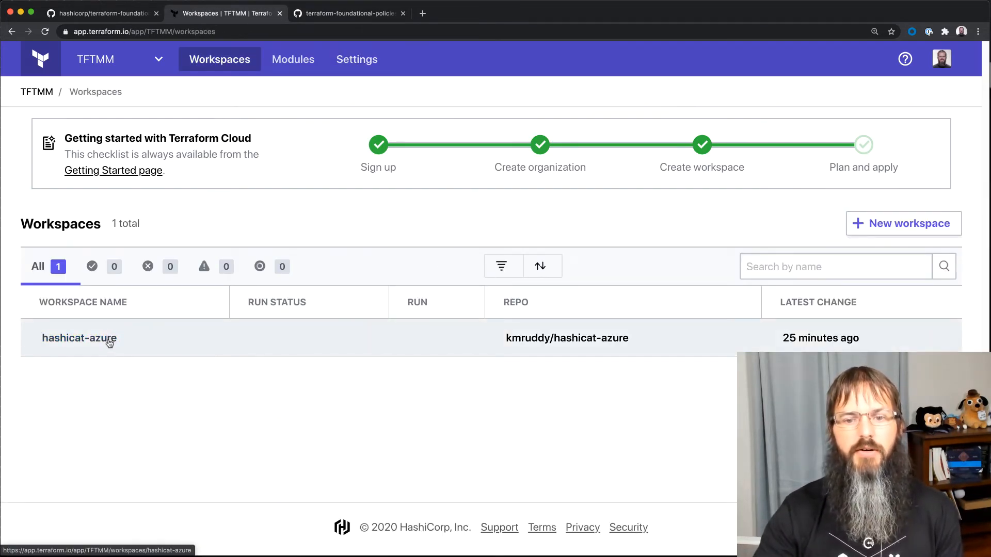
{"action": "left_click", "coordinate": [79, 338]}
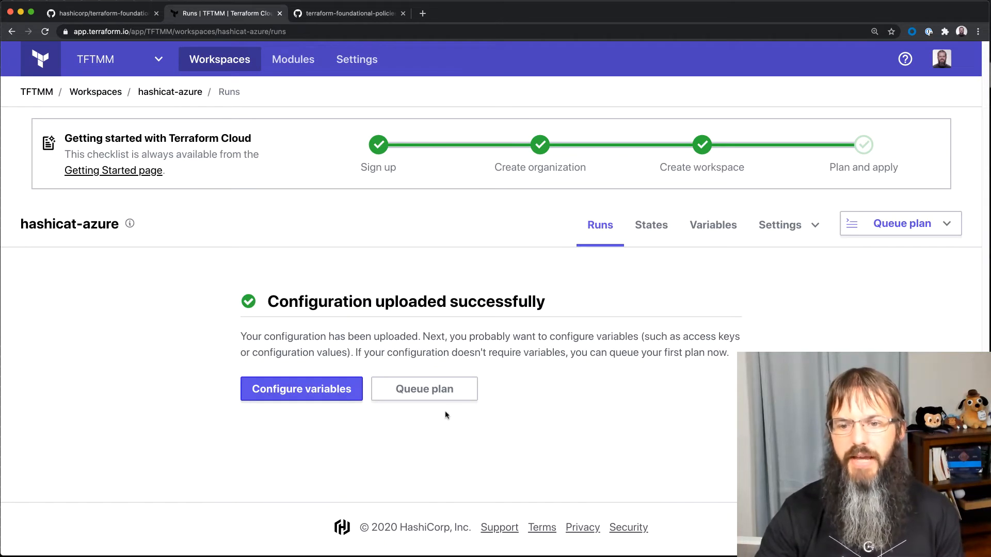
{"action": "left_click", "coordinate": [424, 389]}
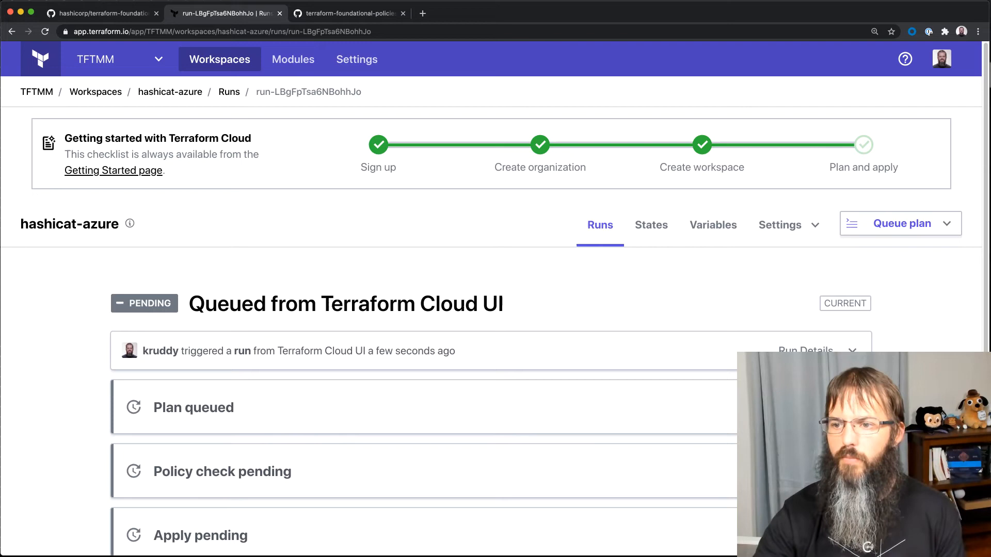
{"action": "scroll", "scroll_direction": "down", "scroll_amount": 3}
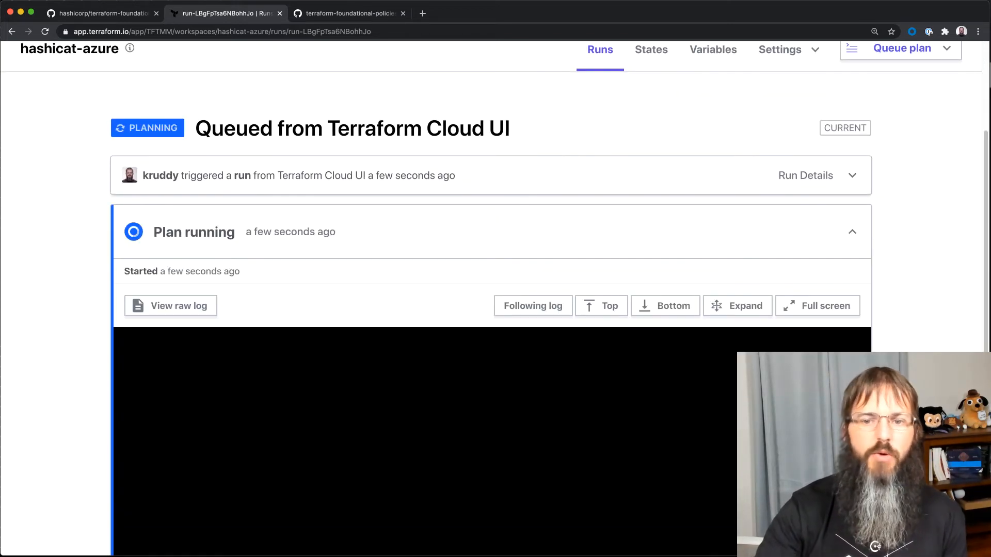
{"action": "scroll", "scroll_direction": "down", "scroll_amount": 3}
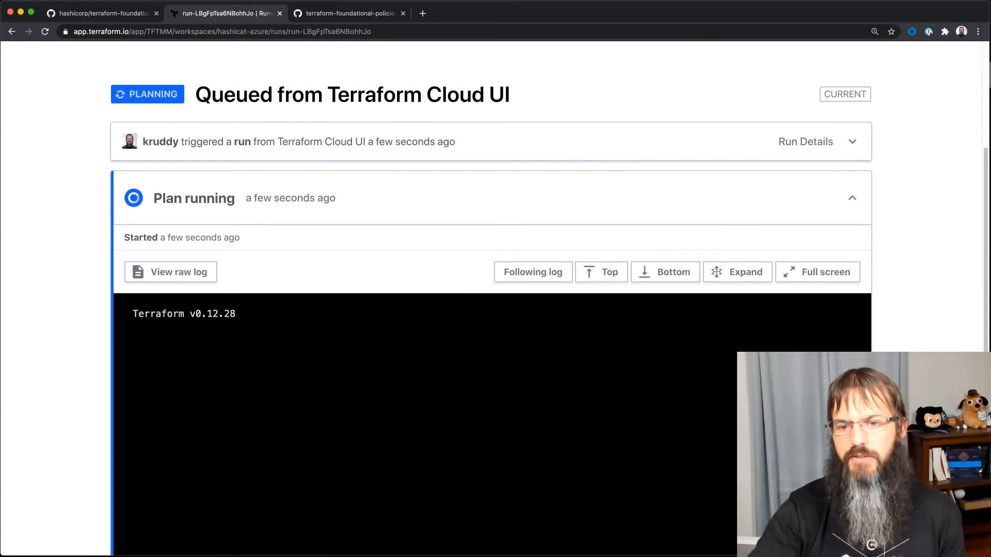
{"action": "scroll", "scroll_direction": "down", "scroll_amount": 3}
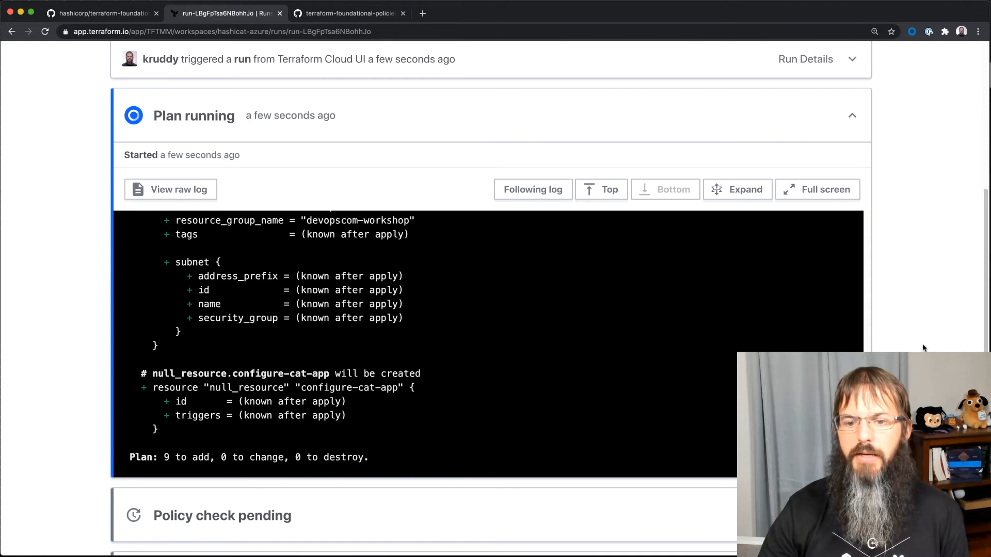
{"action": "scroll", "scroll_direction": "down", "scroll_amount": 3}
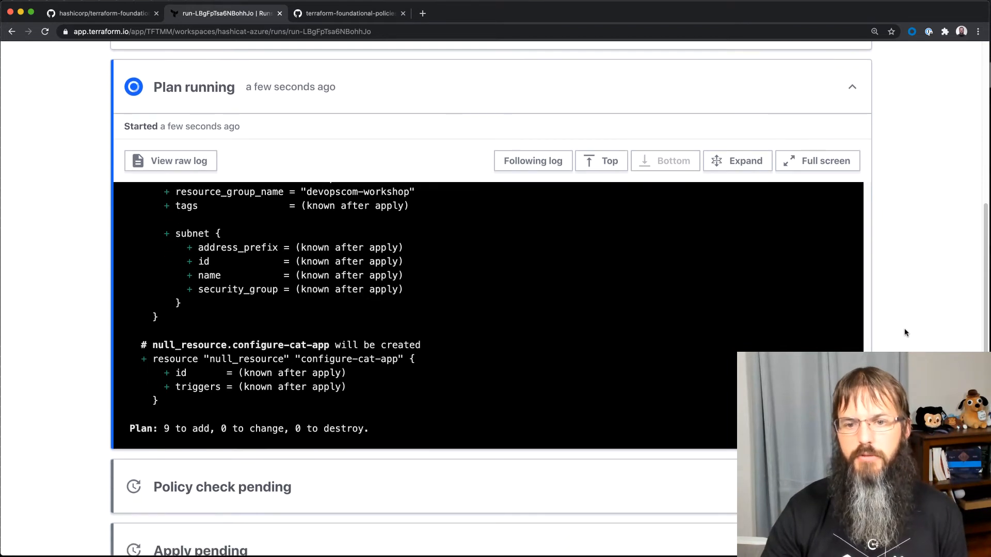
{"action": "scroll", "scroll_direction": "down", "scroll_amount": 3}
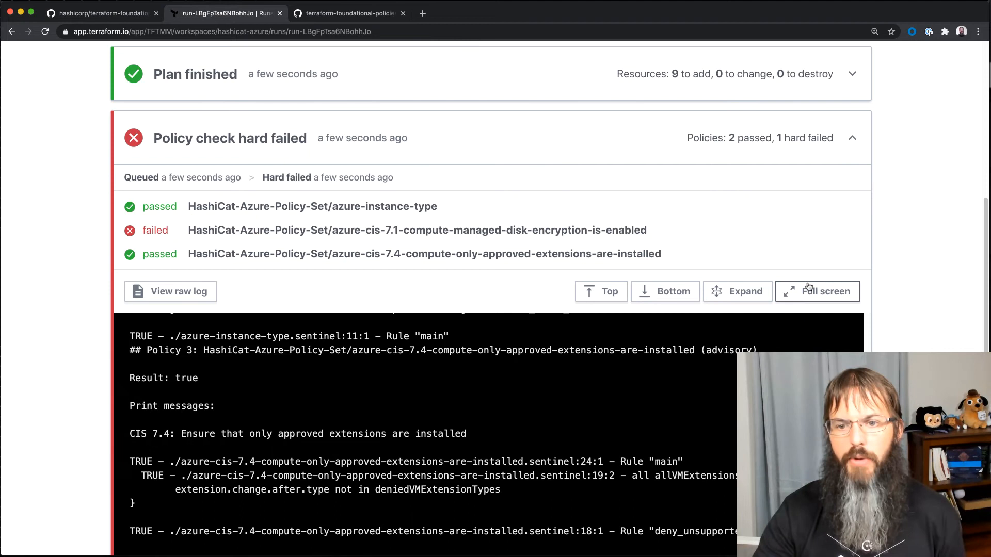
{"action": "mouse_move", "coordinate": [517, 213]}
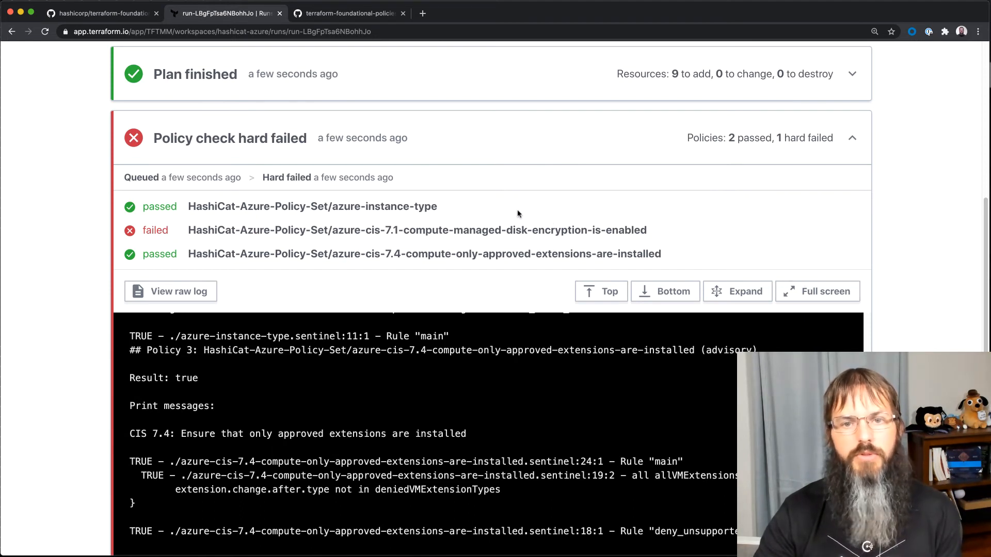
{"action": "mouse_move", "coordinate": [519, 210]}
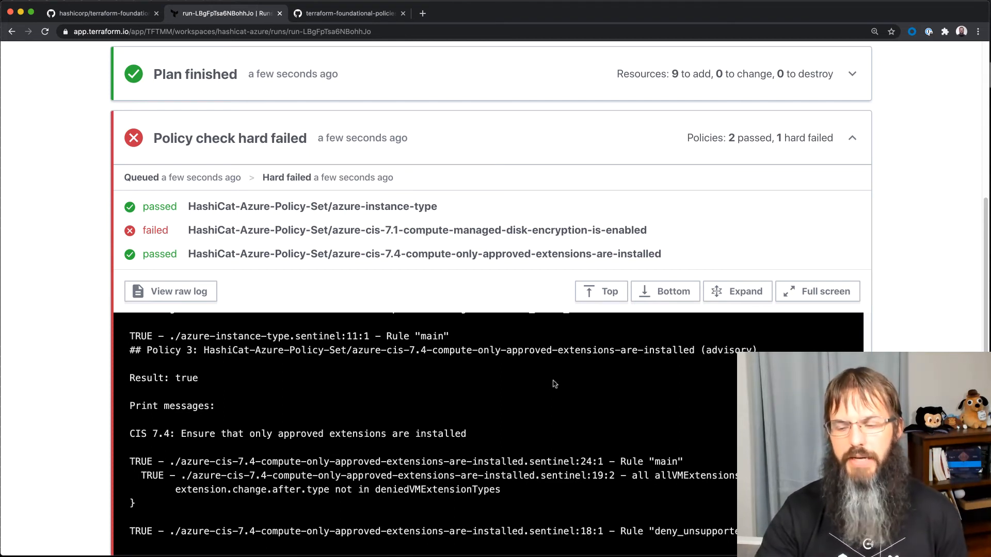
{"action": "mouse_move", "coordinate": [460, 240]}
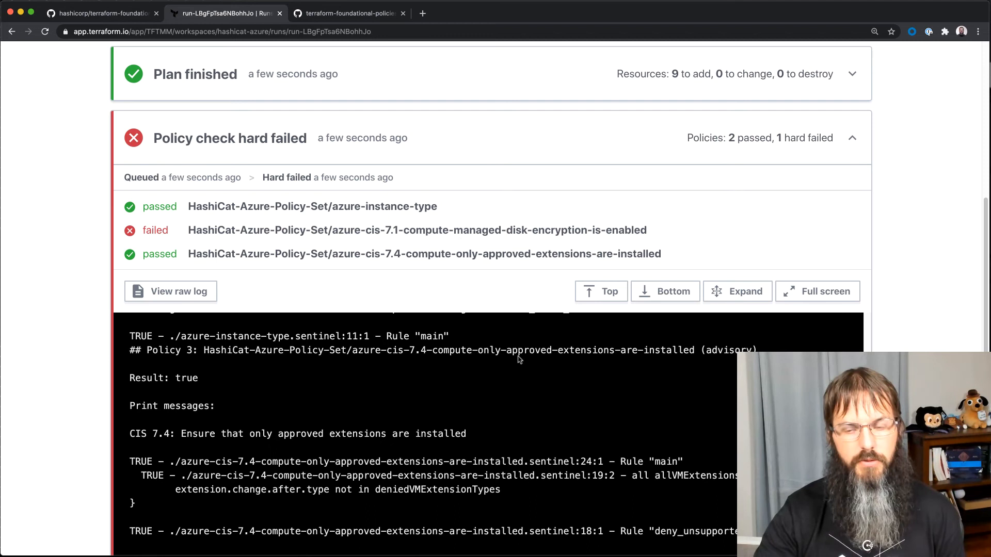
{"action": "mouse_move", "coordinate": [656, 316]}
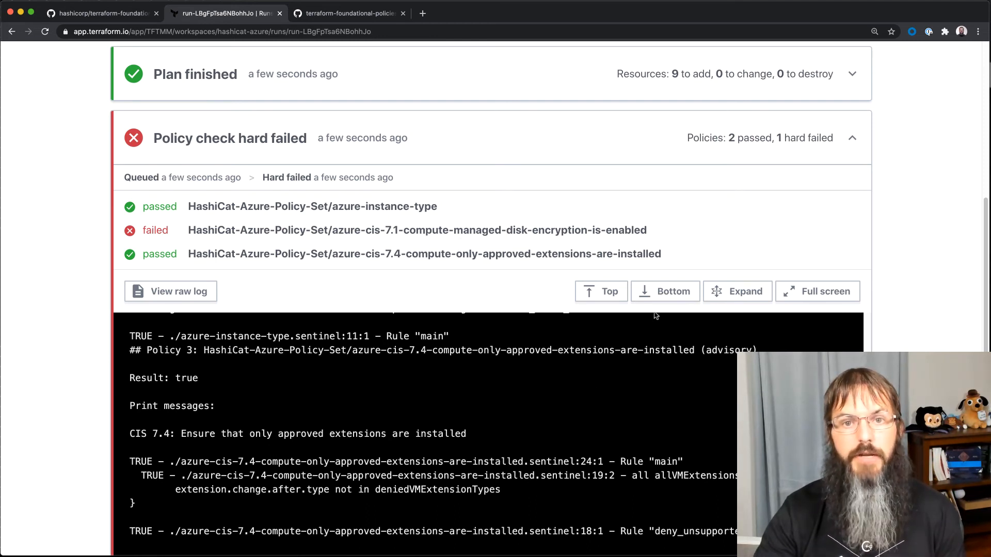
{"action": "mouse_move", "coordinate": [679, 308]}
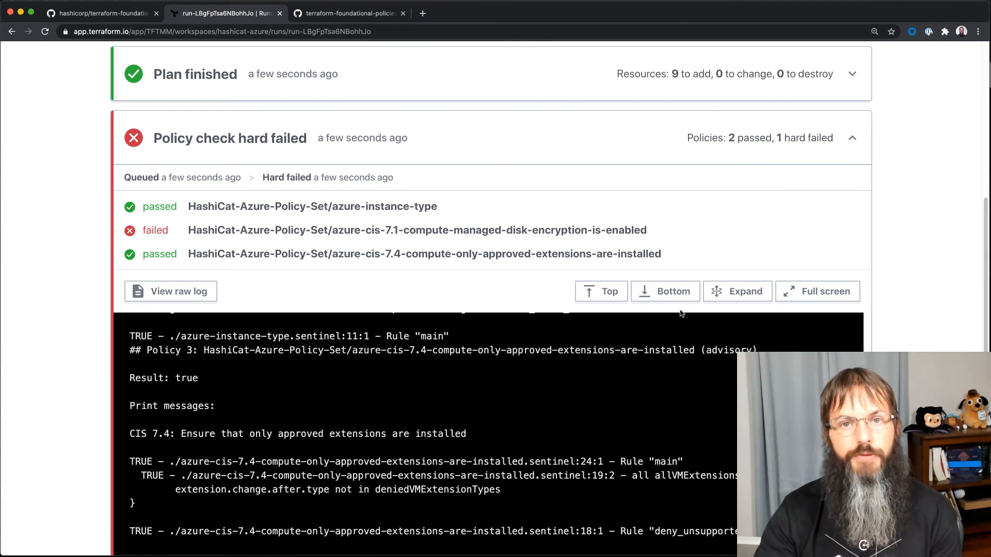
- Scroll the Sentinel log showing CIS 7.1 hard failed, CIS 7.4 advisory passed, apply blocked
{"action": "scroll", "scroll_direction": "down", "scroll_amount": 3}
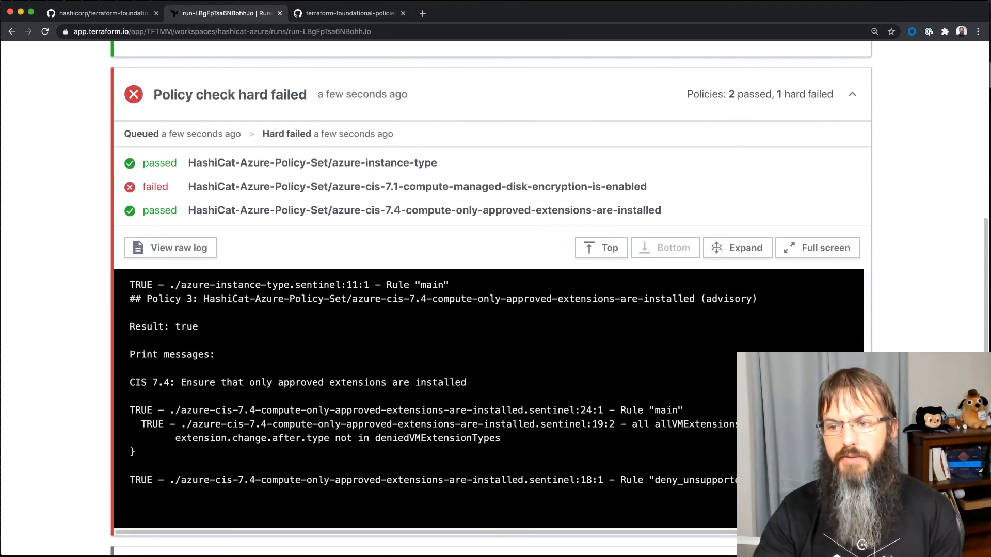
{"action": "scroll", "scroll_direction": "down", "scroll_amount": 3}
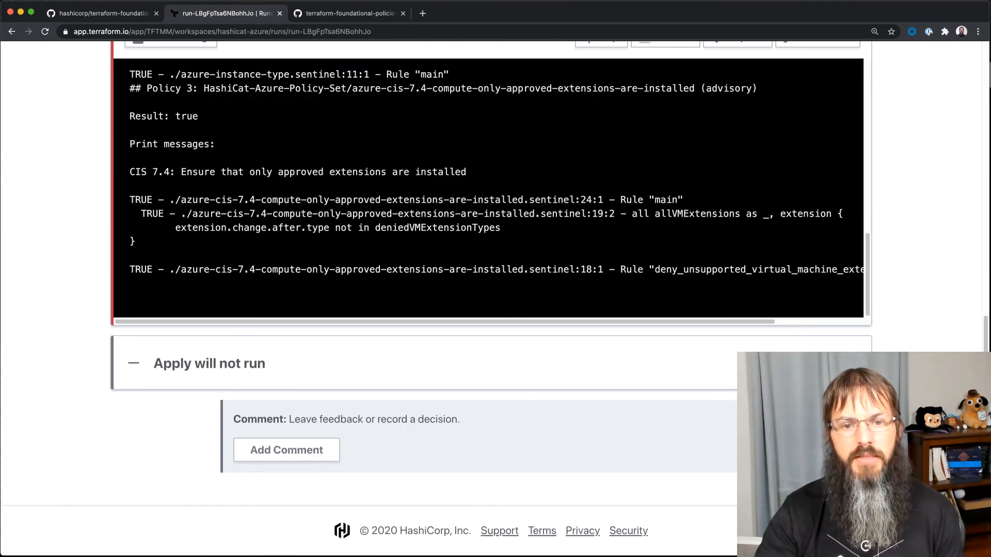